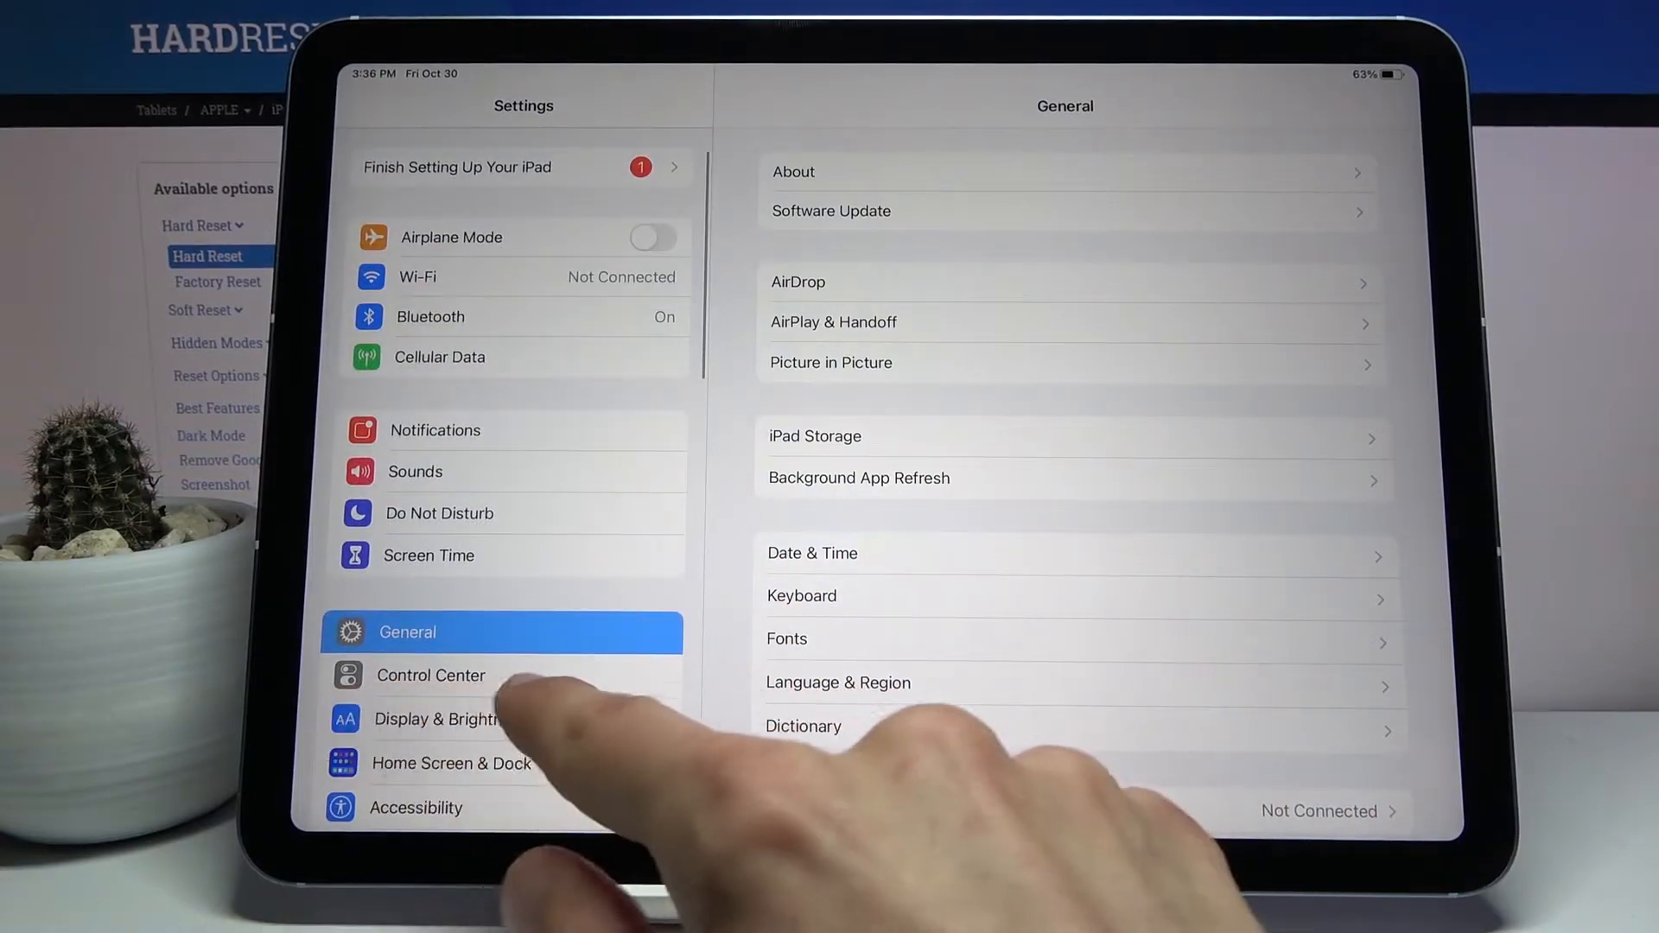
- Add Screen Recording to the Control Center's included controls in Settings
left_click(431, 676)
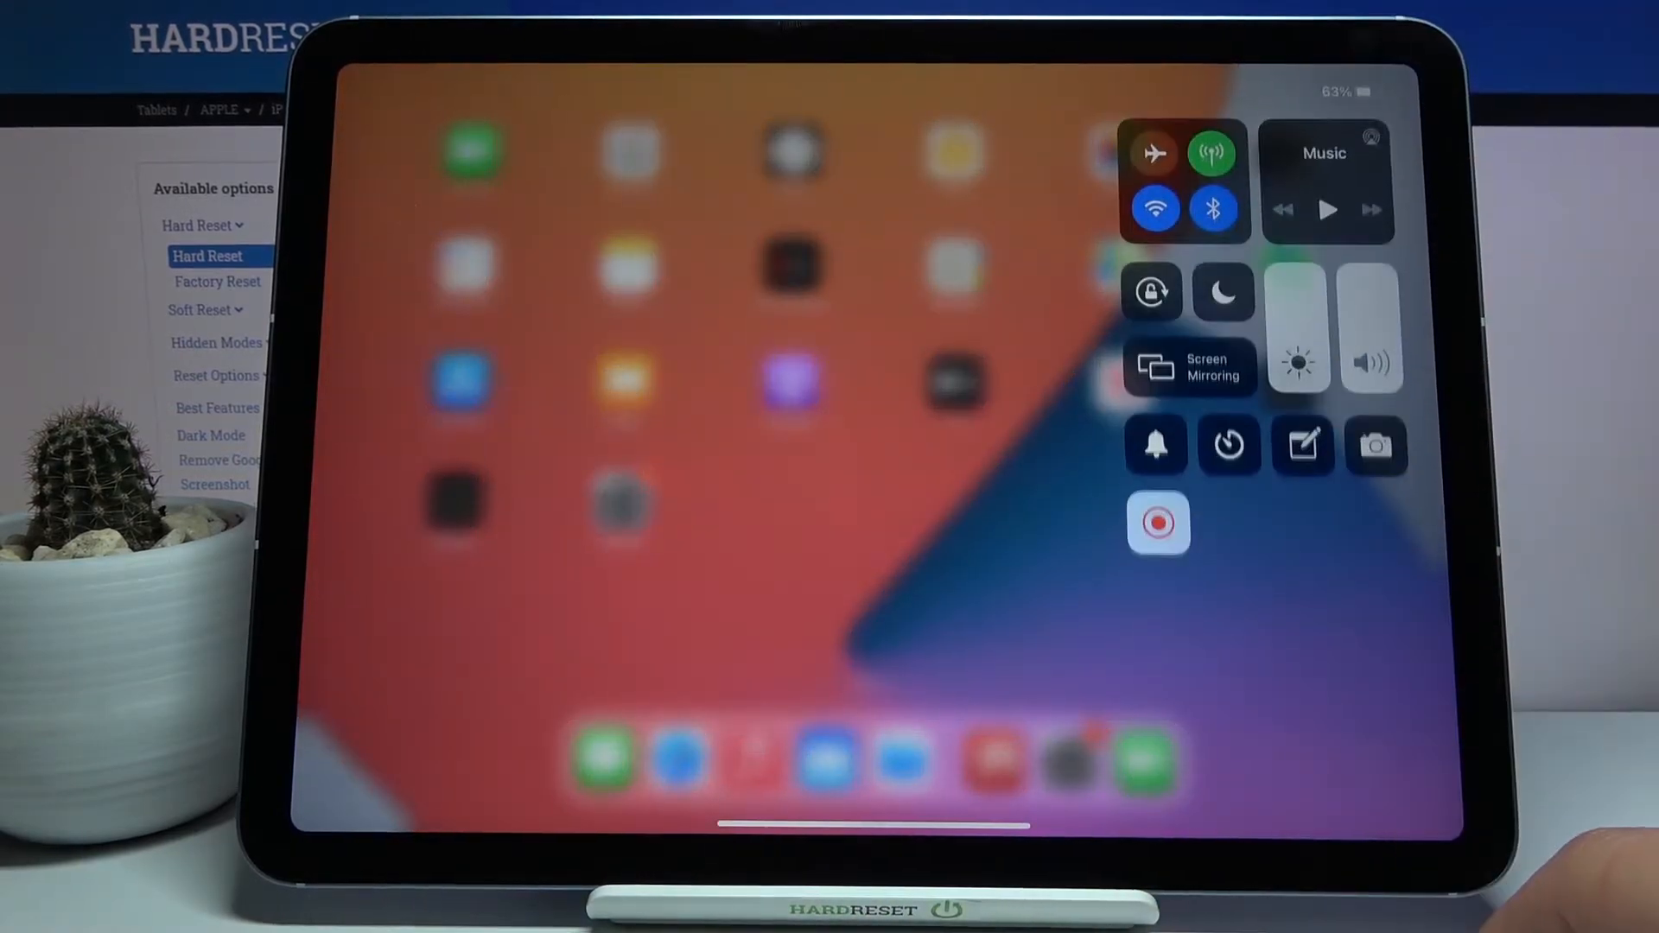
- Start a screen recording of the home screen from the Control Center tile
left_click(1159, 523)
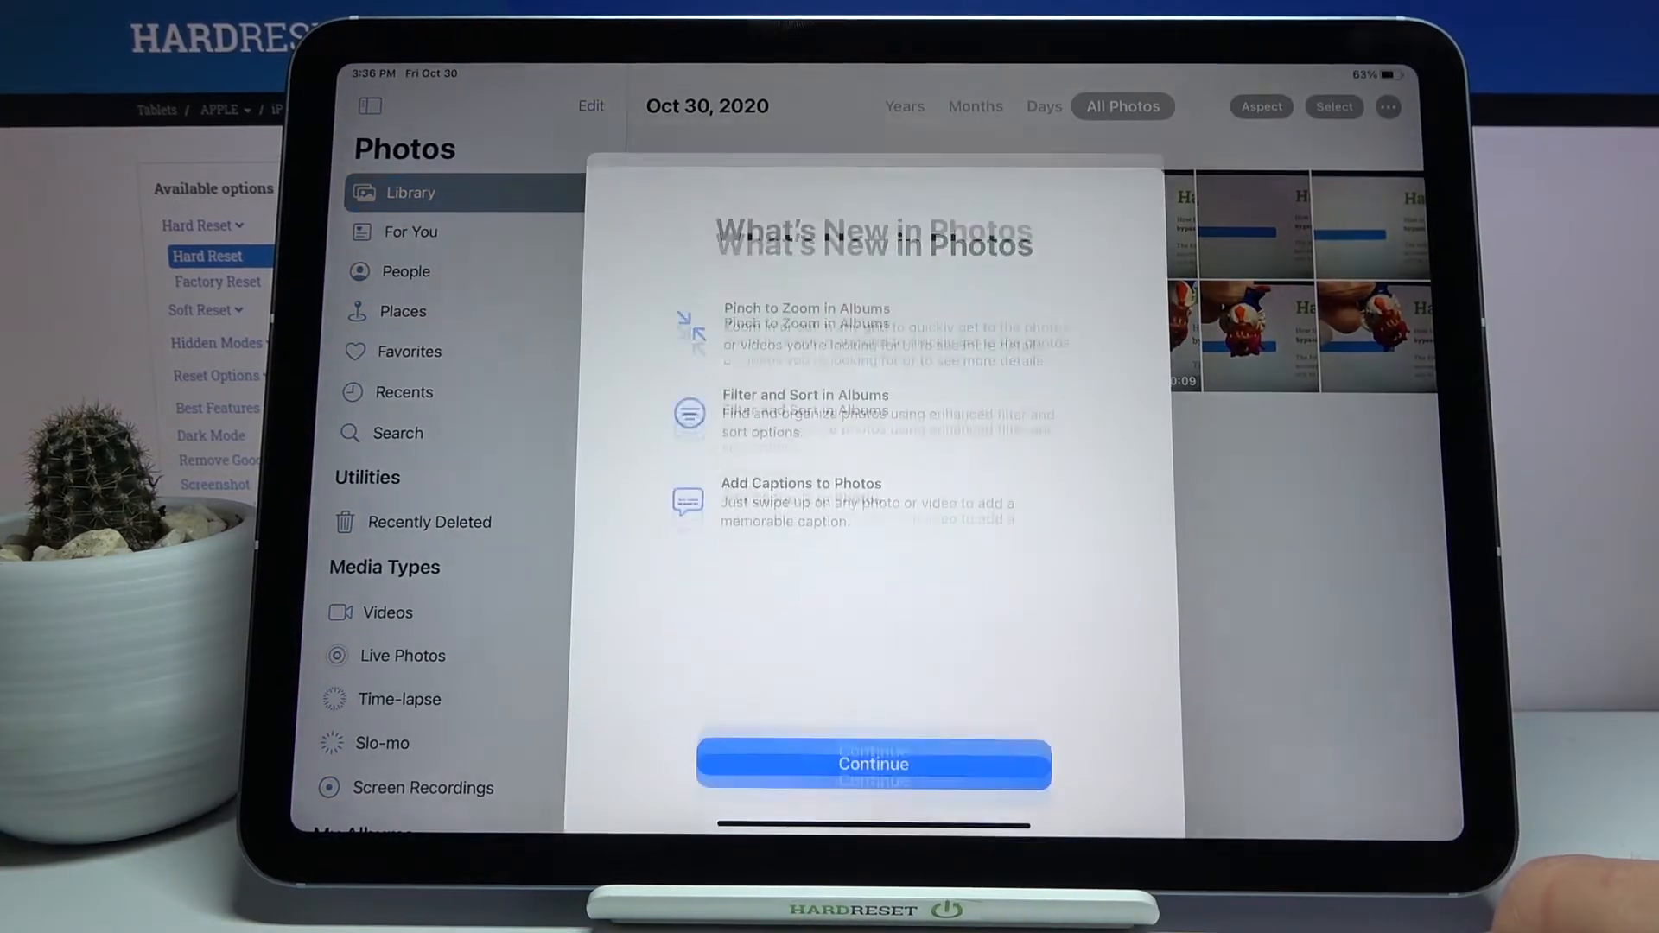
- Dismiss Photos' What's New sheet and play the newest ten-second screen recording
left_click(873, 764)
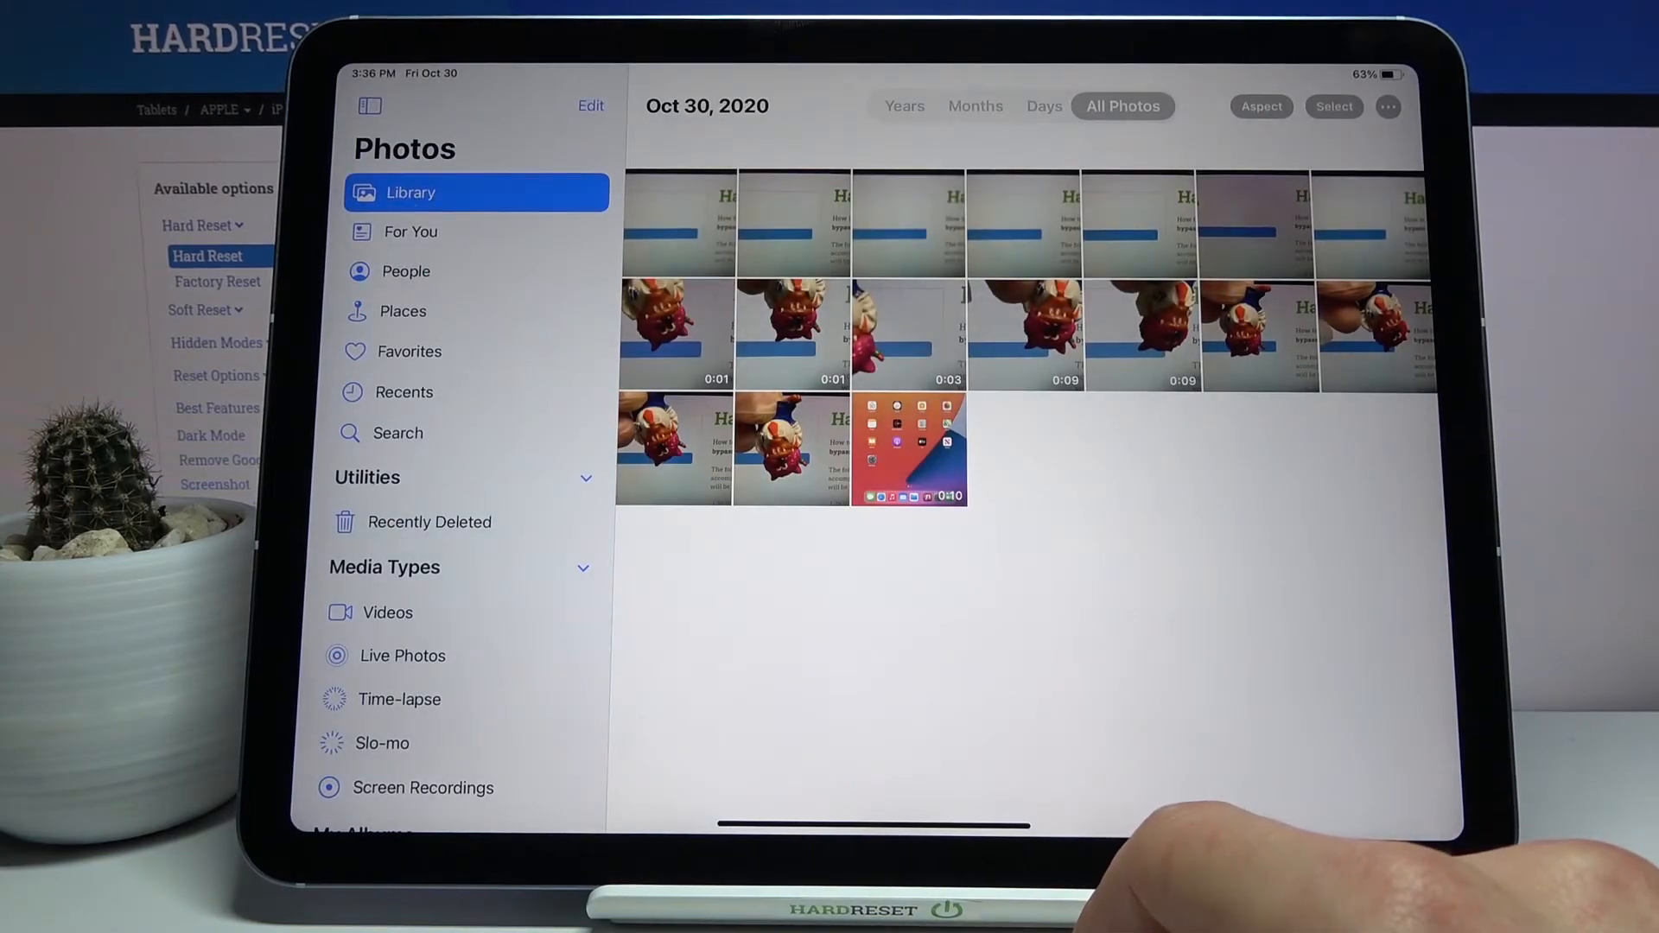
left_click(913, 457)
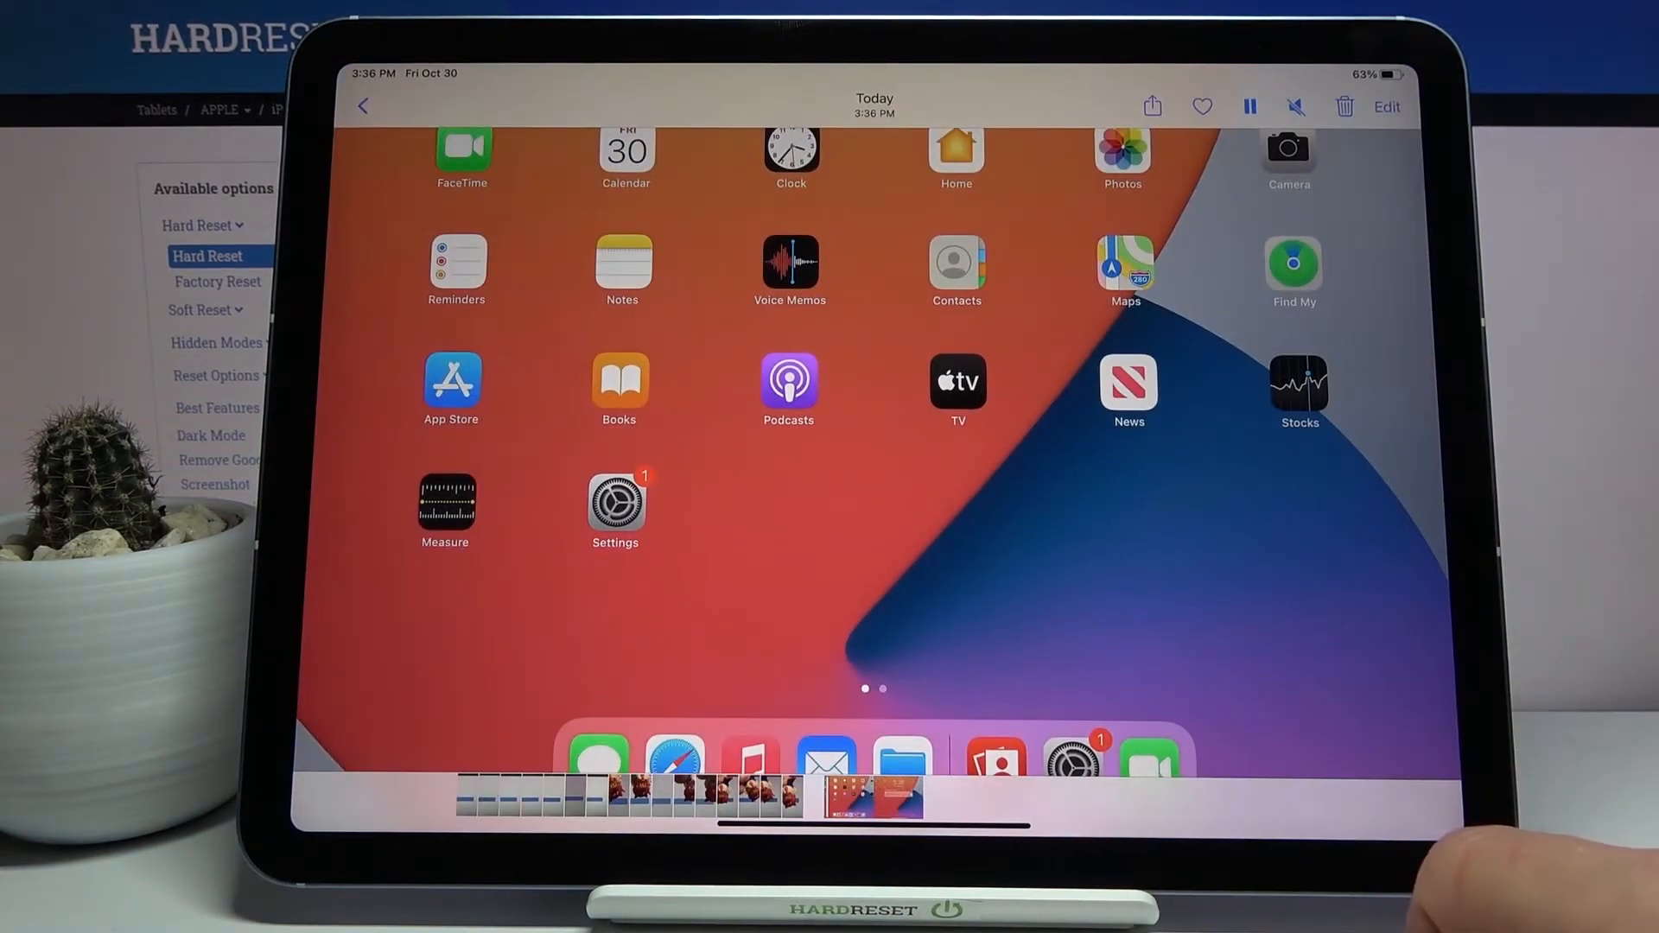